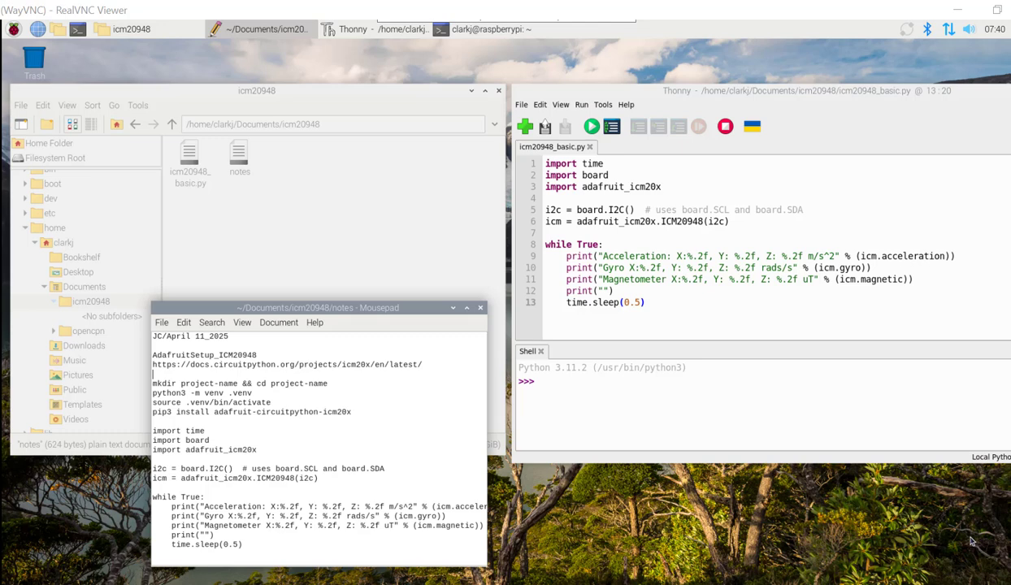
mouse_move(72, 23)
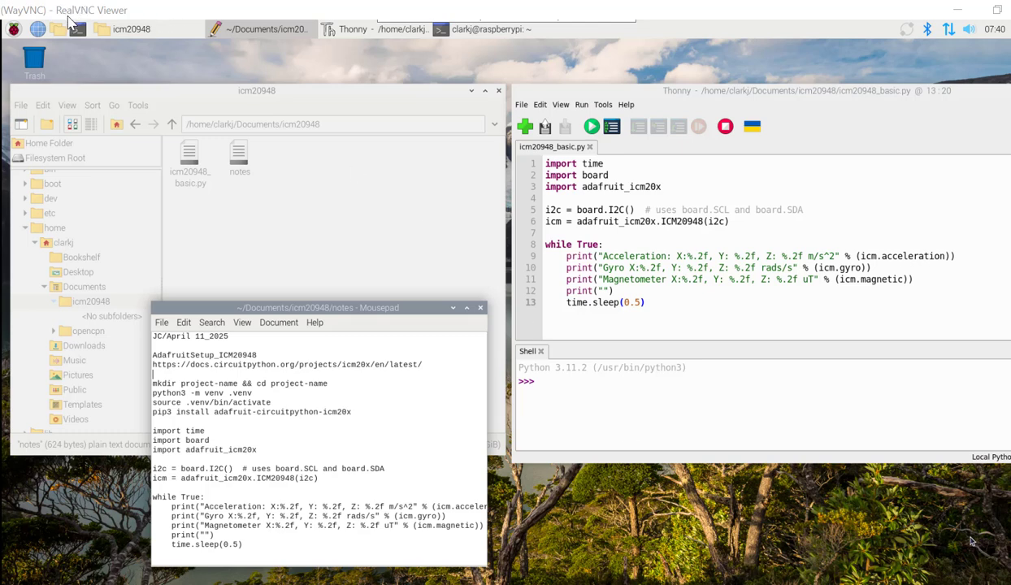
mouse_move(311, 220)
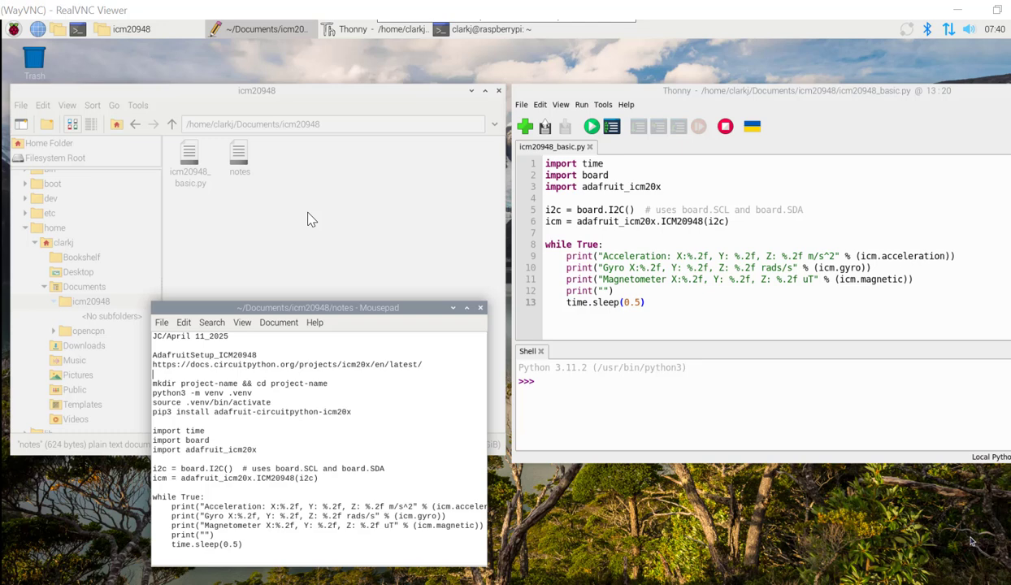
mouse_move(342, 224)
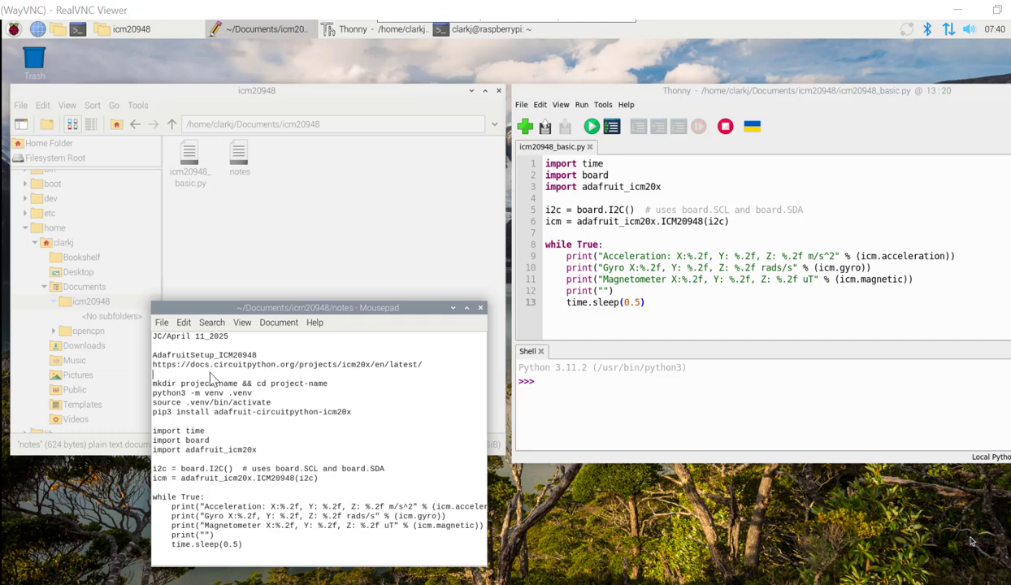
mouse_move(394, 384)
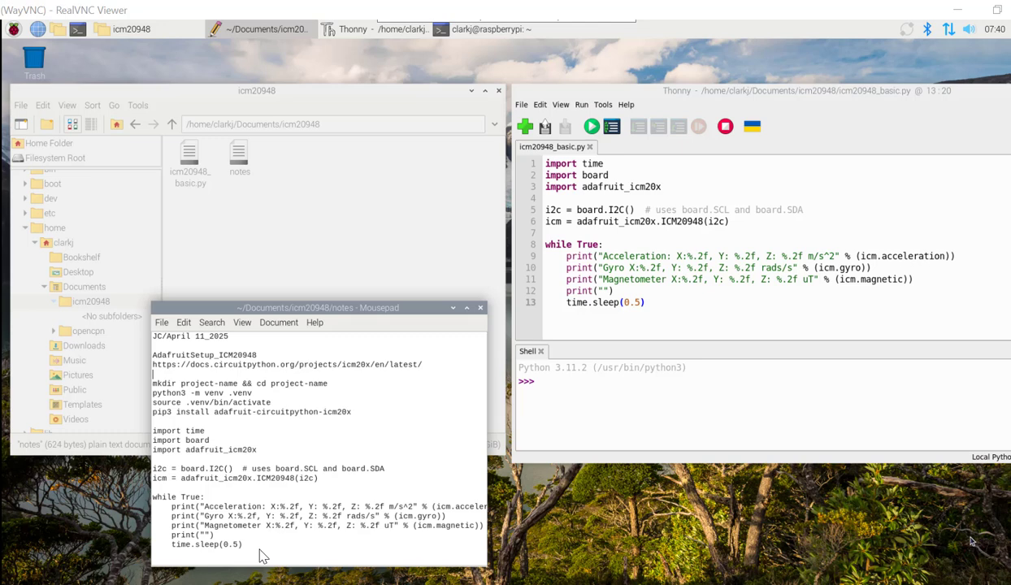
mouse_move(213, 400)
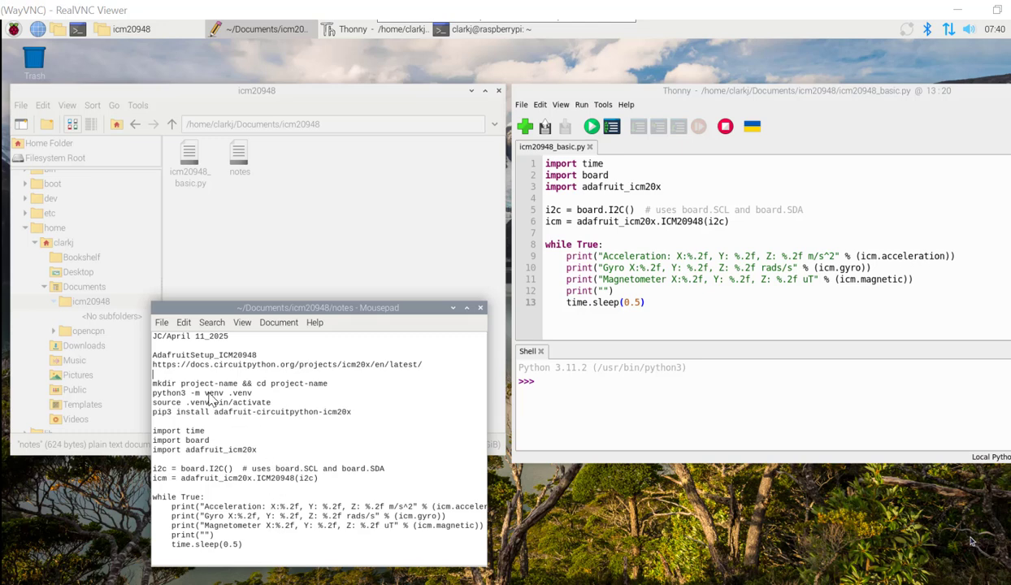
mouse_move(185, 395)
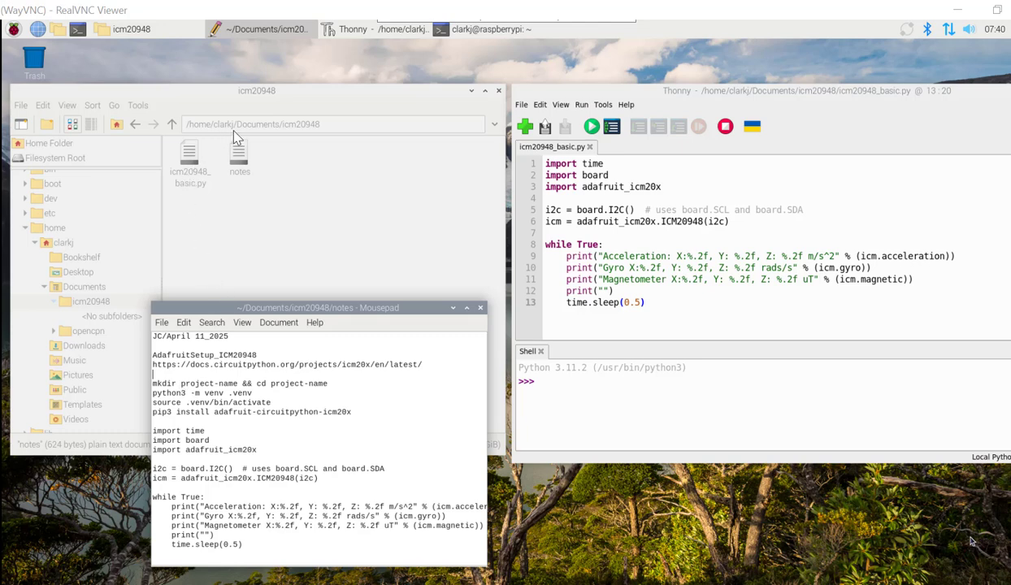
mouse_move(283, 136)
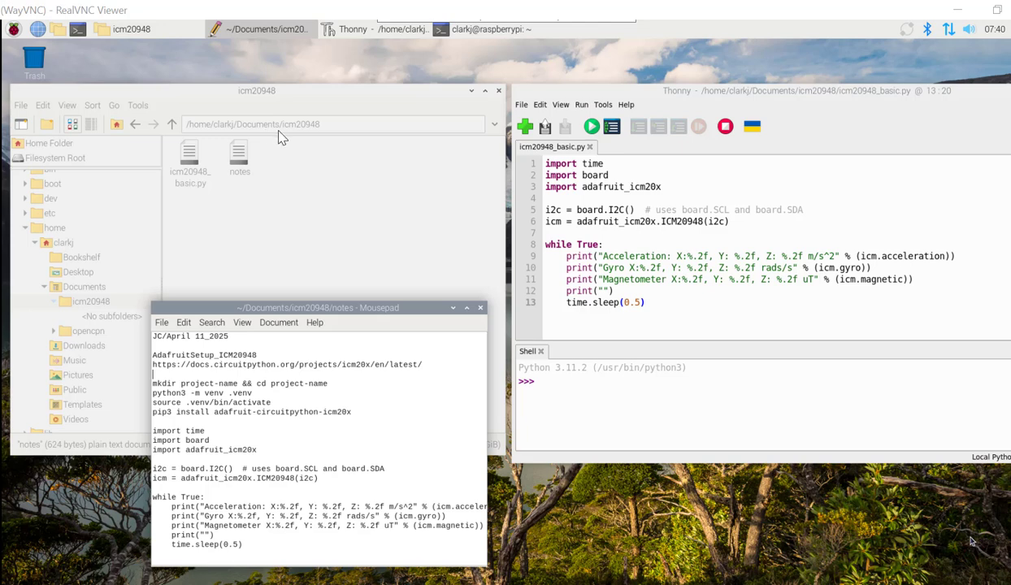
mouse_move(317, 139)
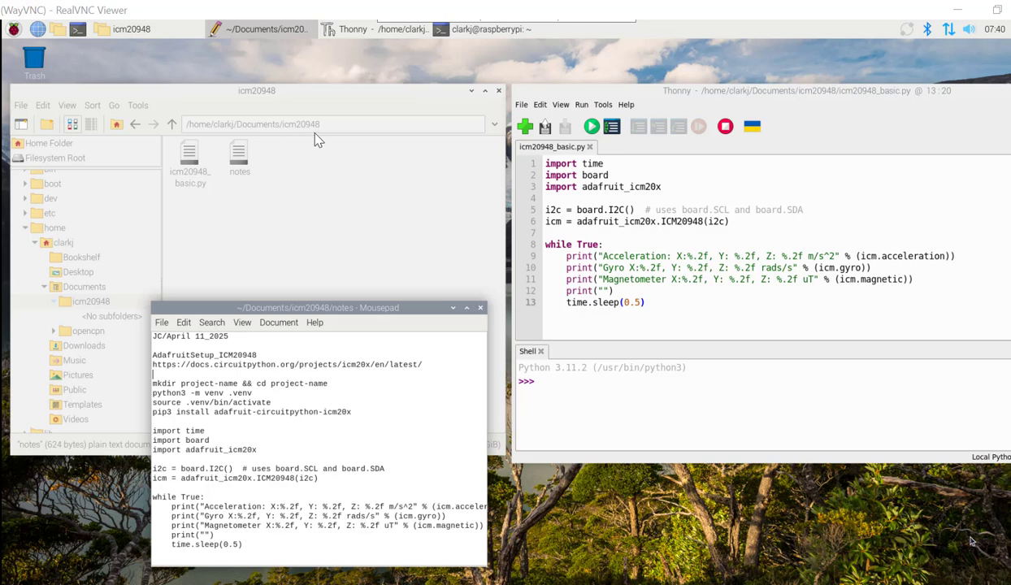
mouse_move(258, 167)
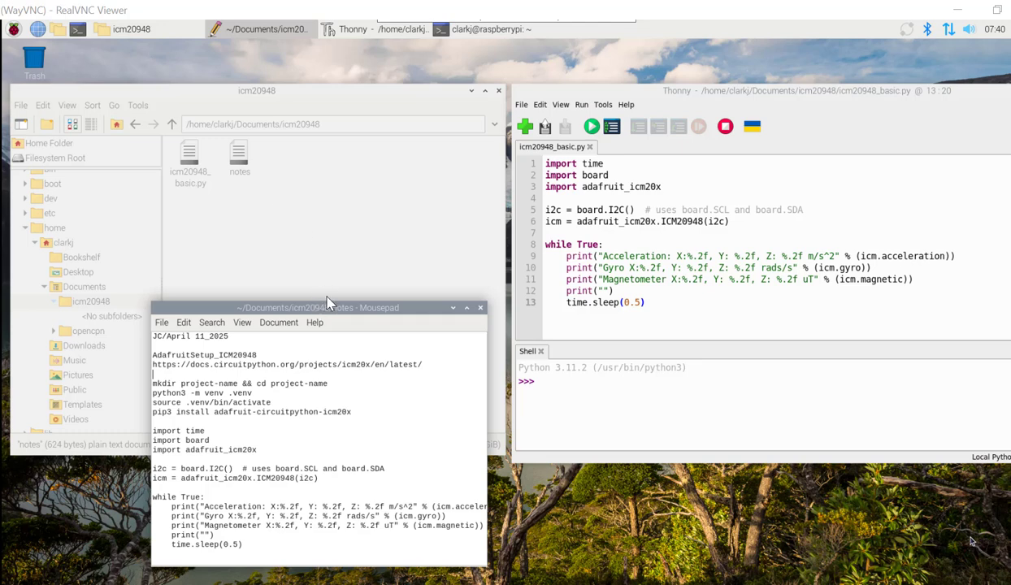
mouse_move(307, 397)
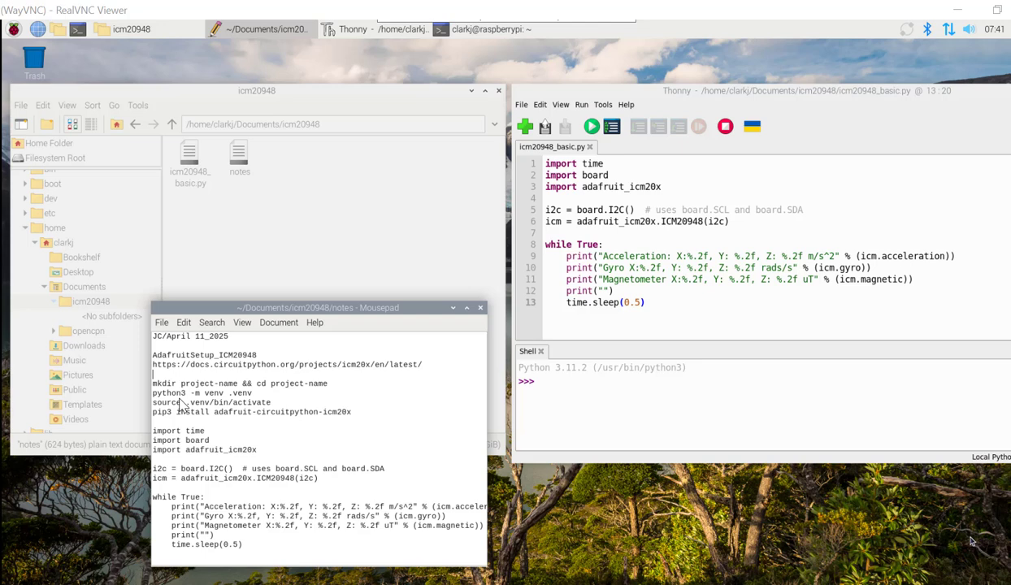
mouse_move(231, 400)
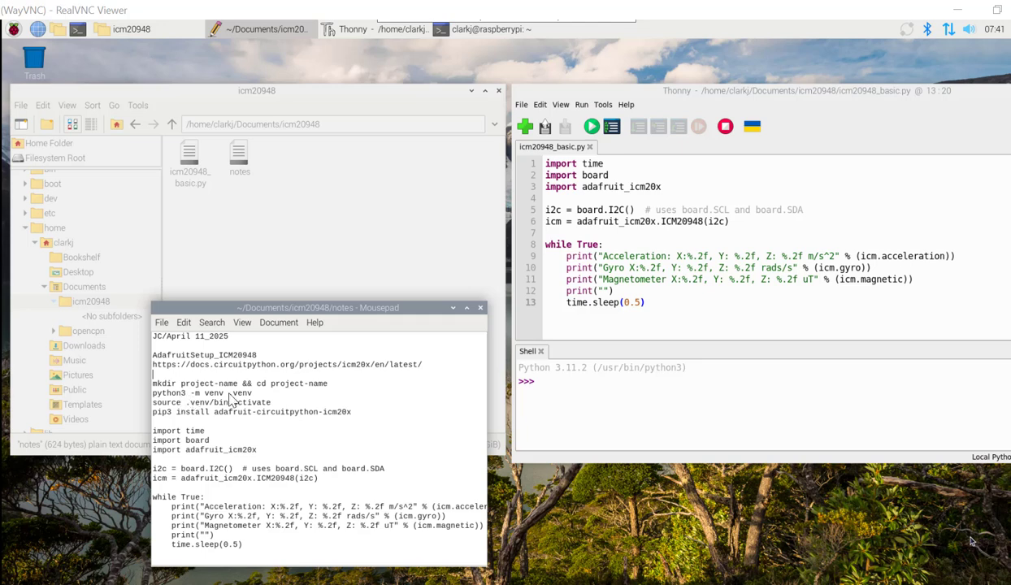
mouse_move(251, 409)
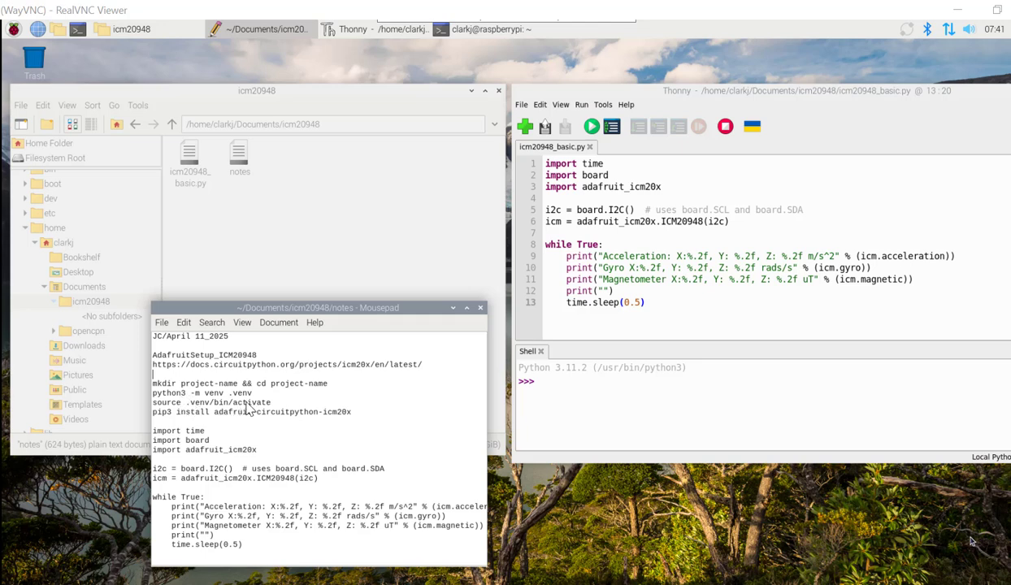
mouse_move(182, 422)
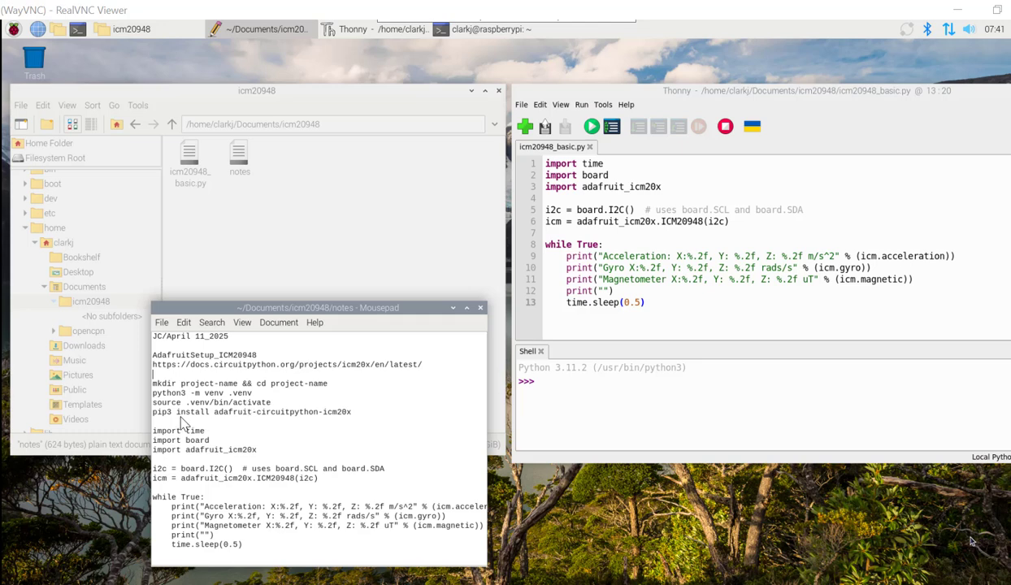
mouse_move(280, 424)
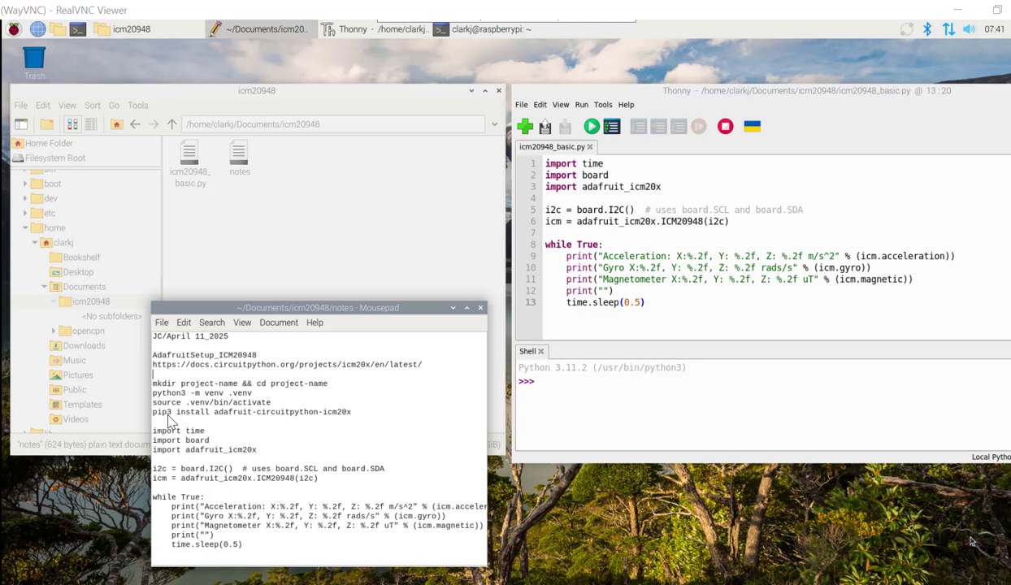
mouse_move(289, 430)
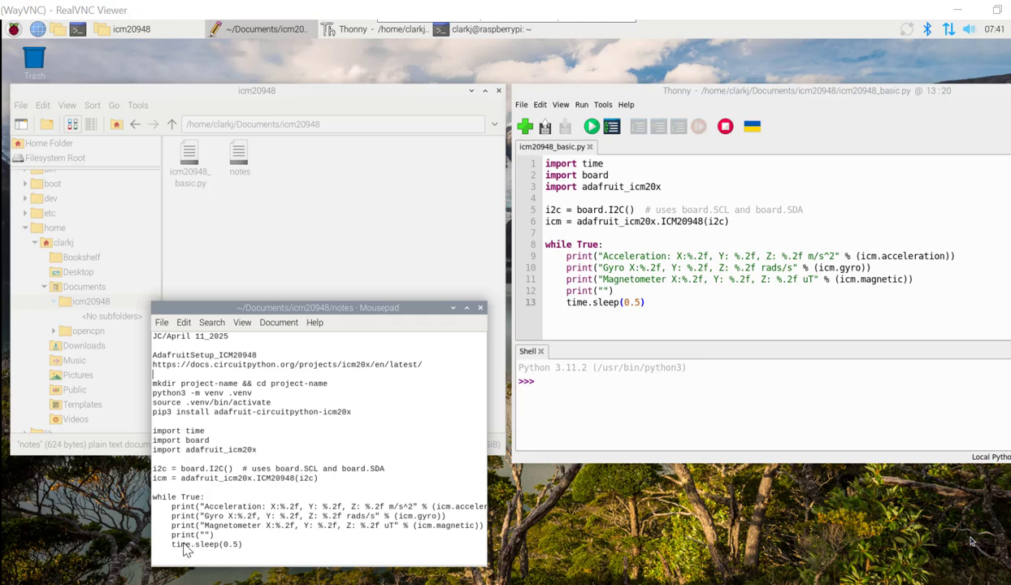
mouse_move(739, 301)
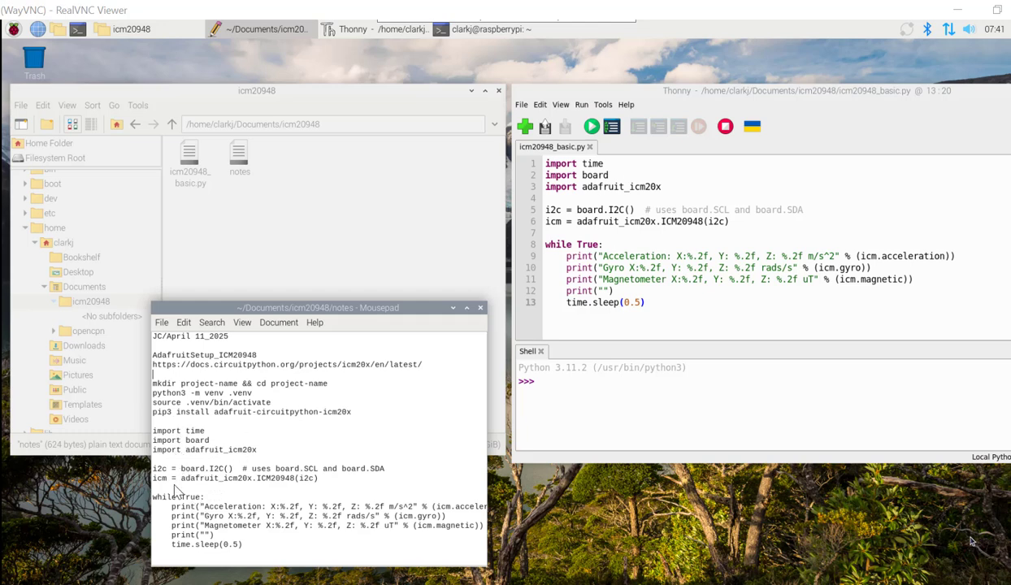
mouse_move(480, 498)
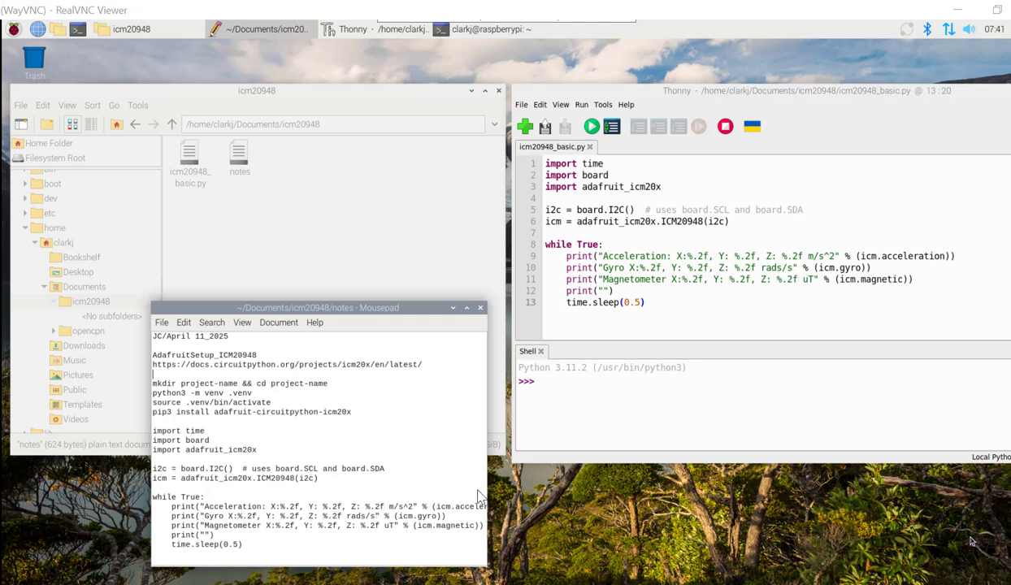
mouse_move(481, 312)
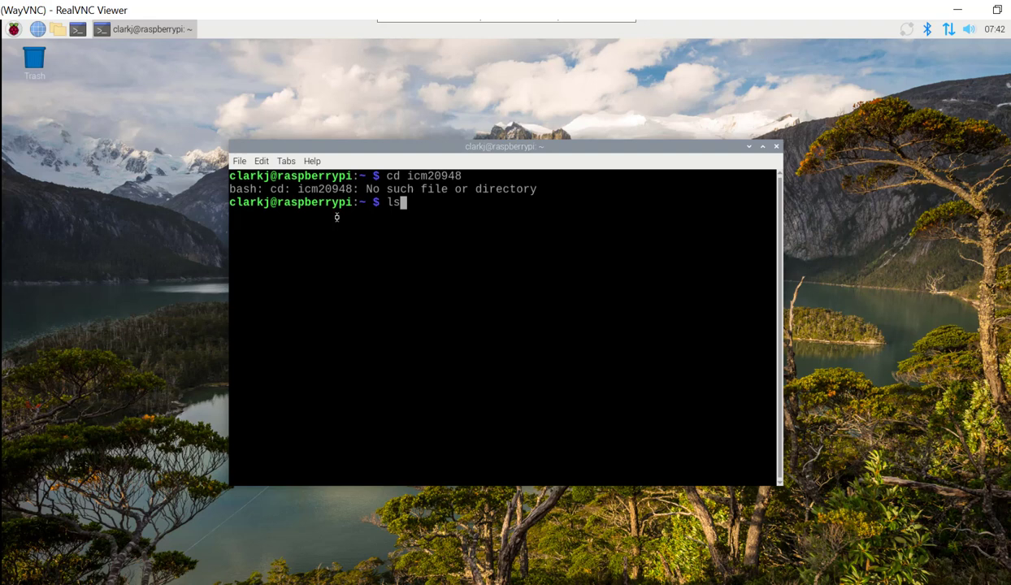
Step: Navigate into Documents/icm20948 and list its contents
key(Return)
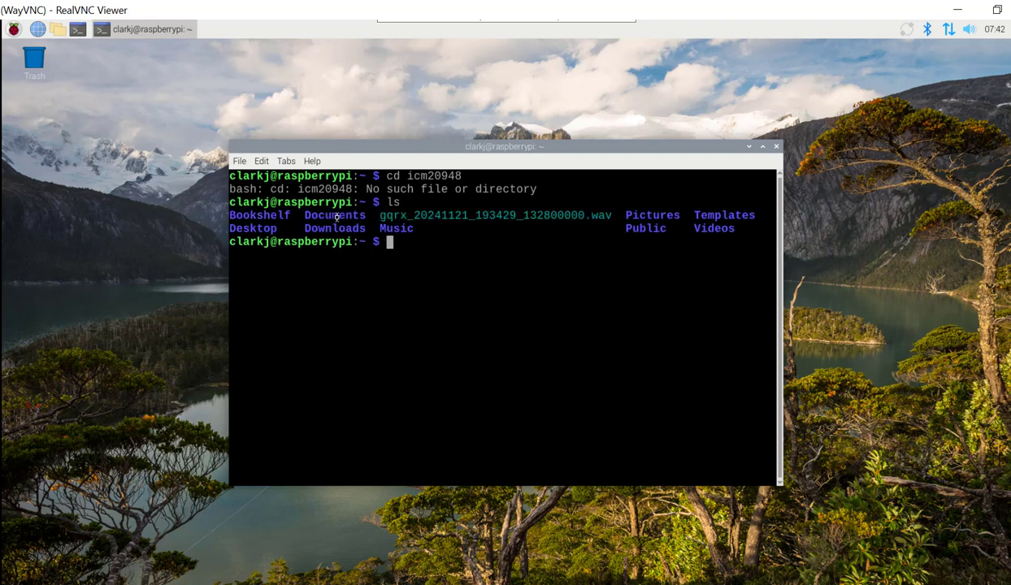
text(cd)
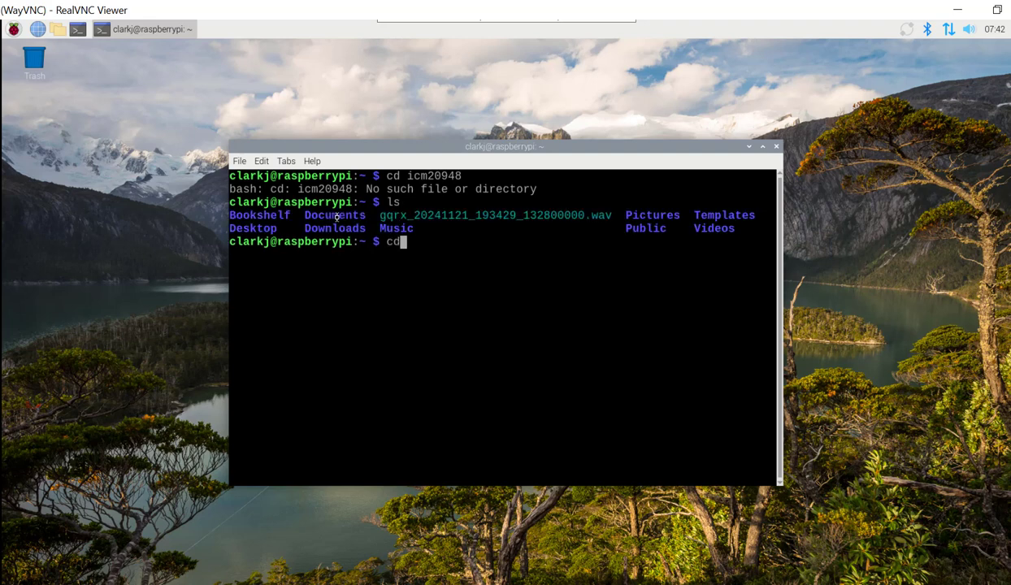
text(Docume)
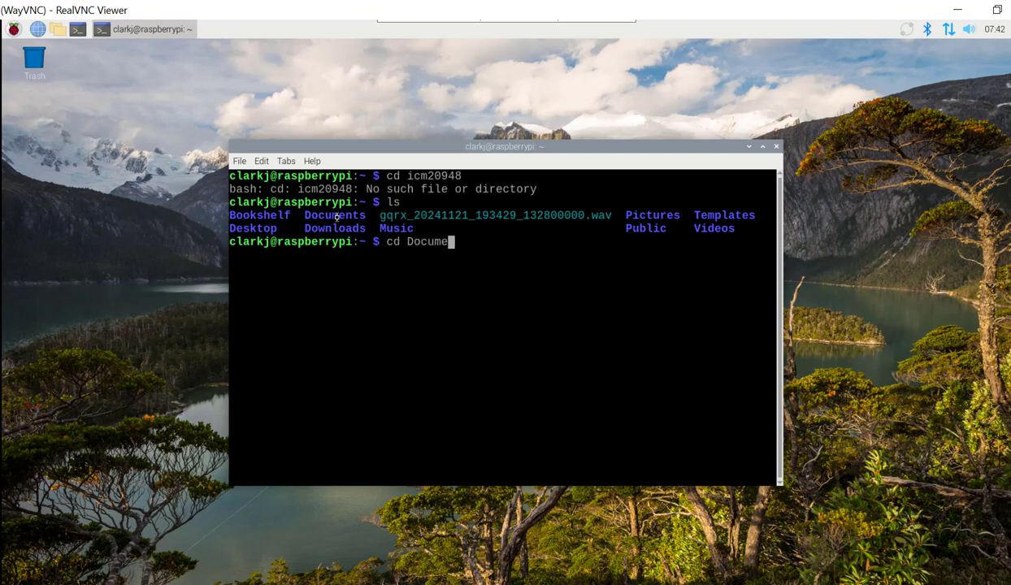
key(Return)
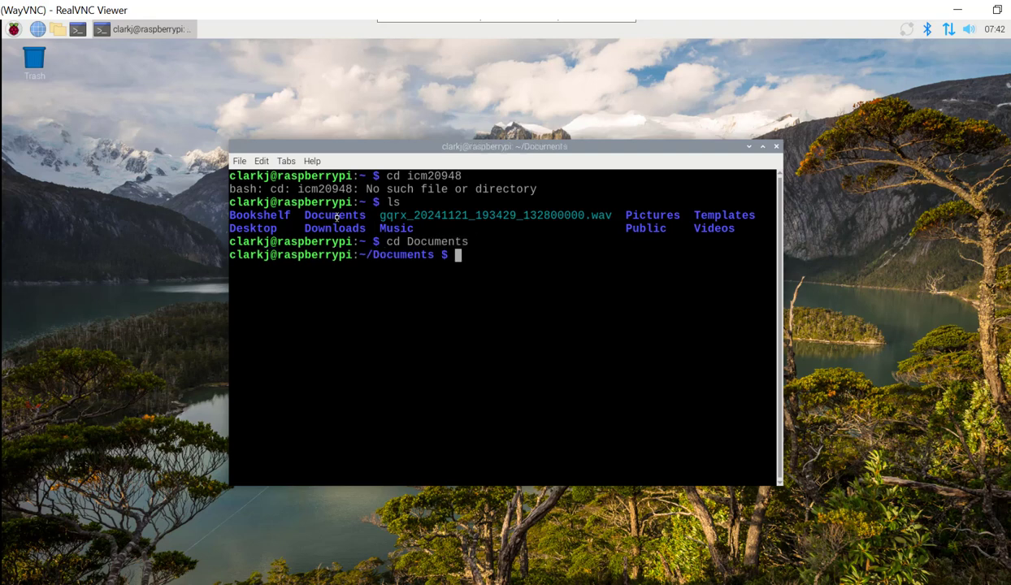
text(ls)
text(cd i)
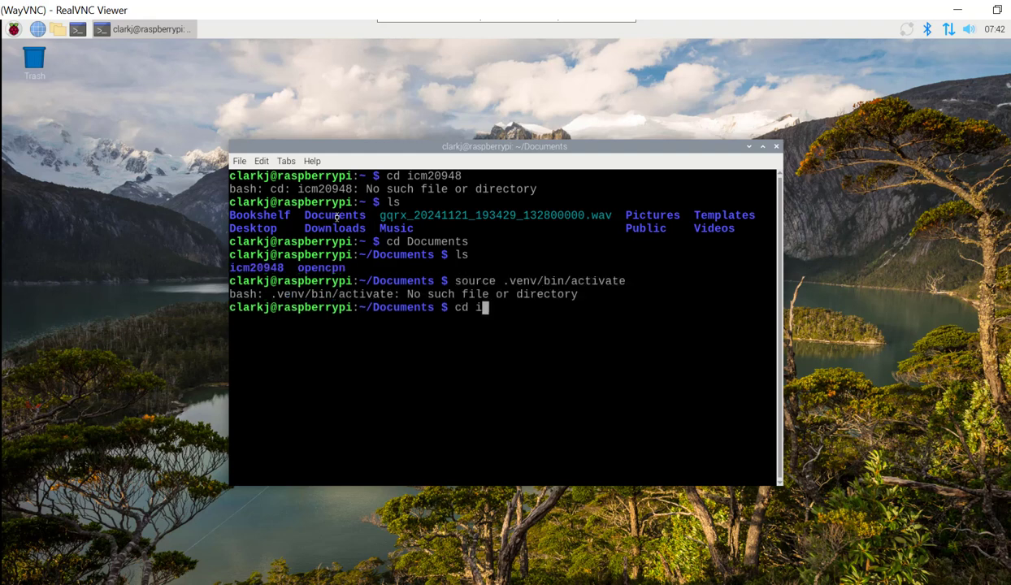
text(cm)
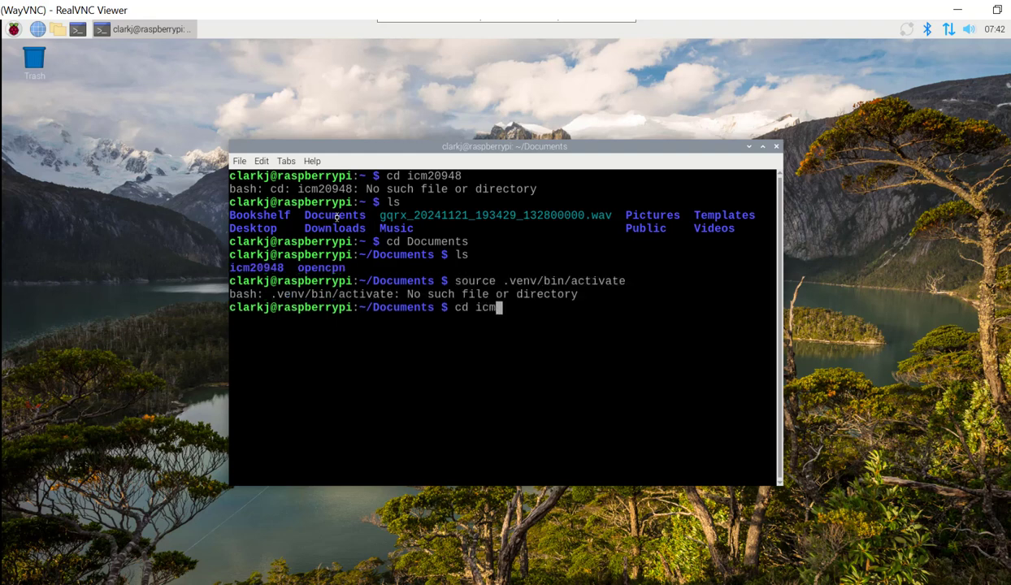
text(20948)
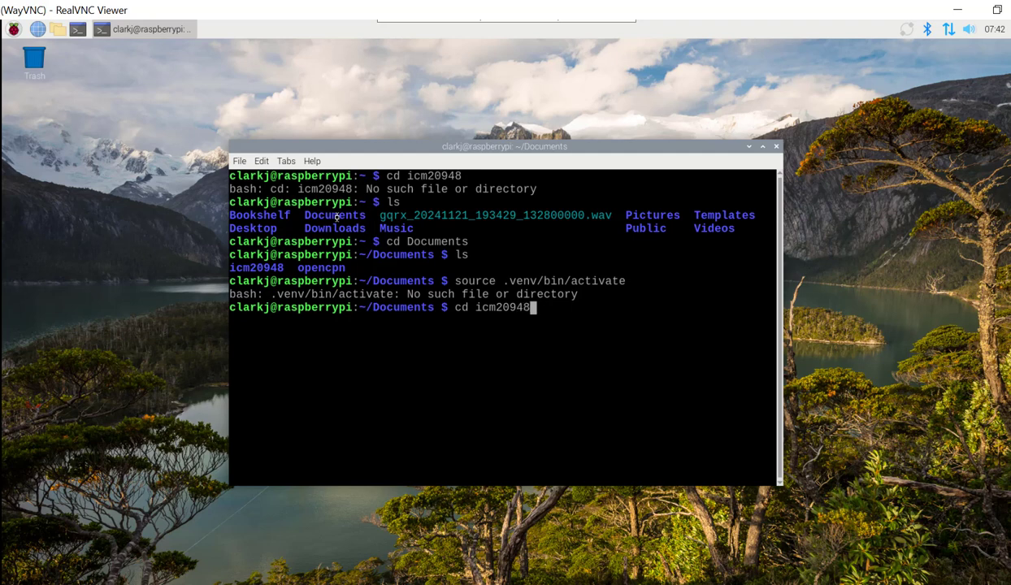
key(Return)
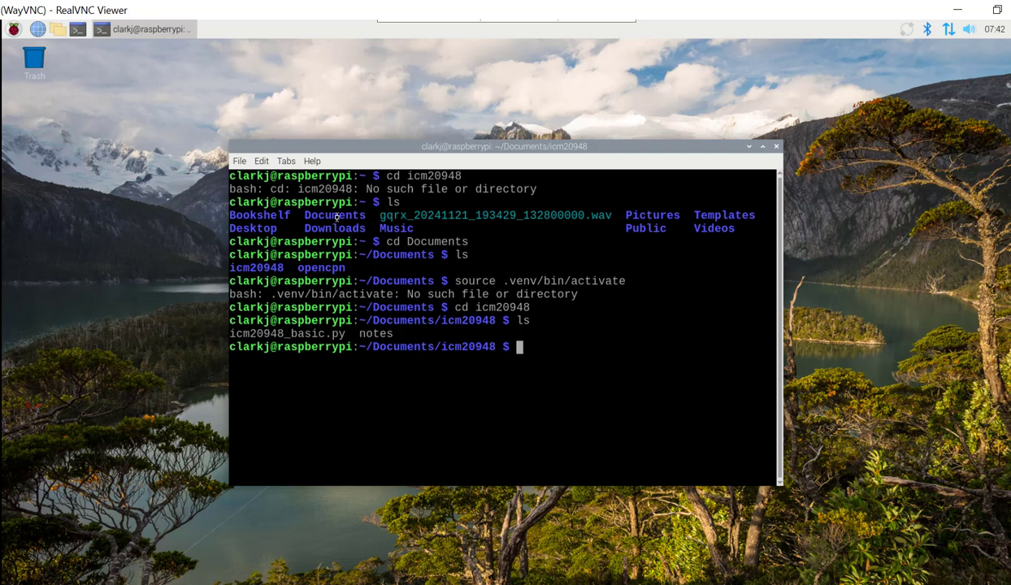
text(ls)
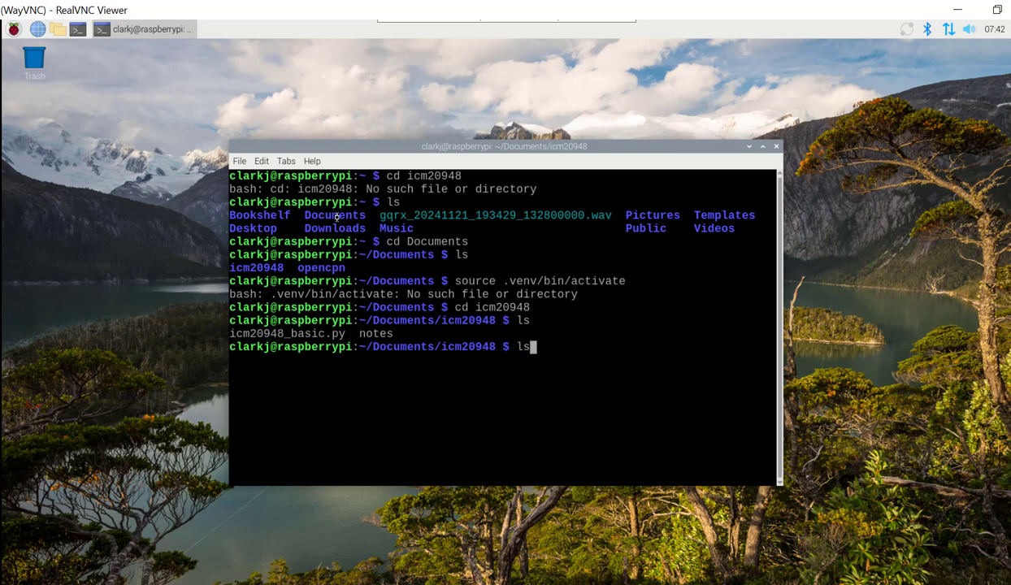
text(cd icm20948)
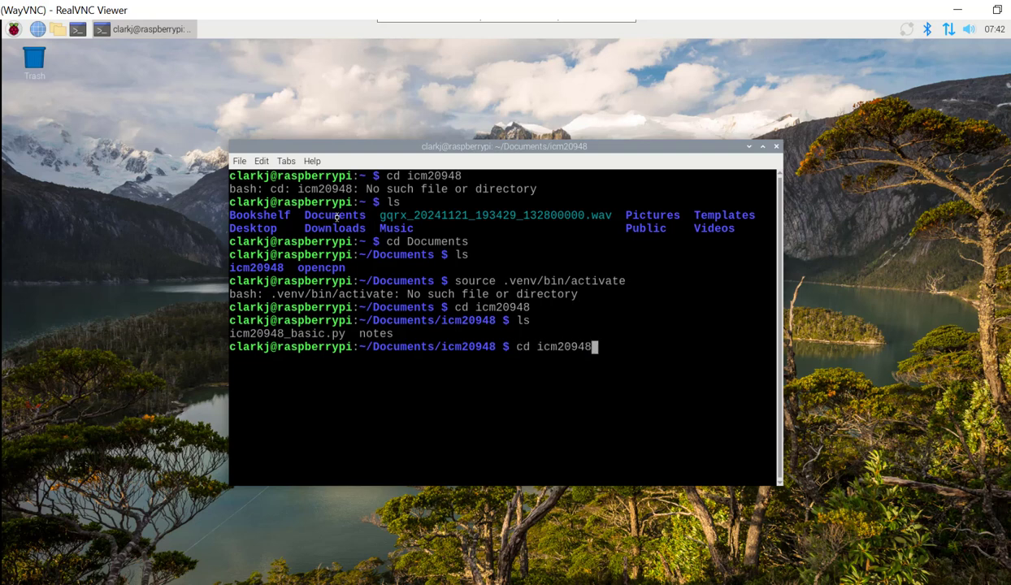
text(source .venv/bin/activate)
key(Return)
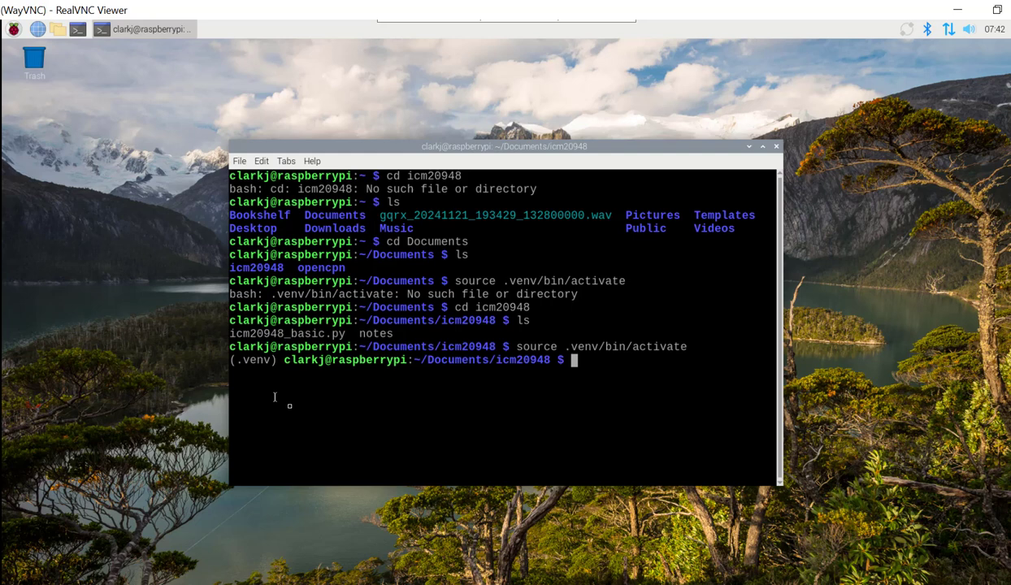
mouse_move(289, 407)
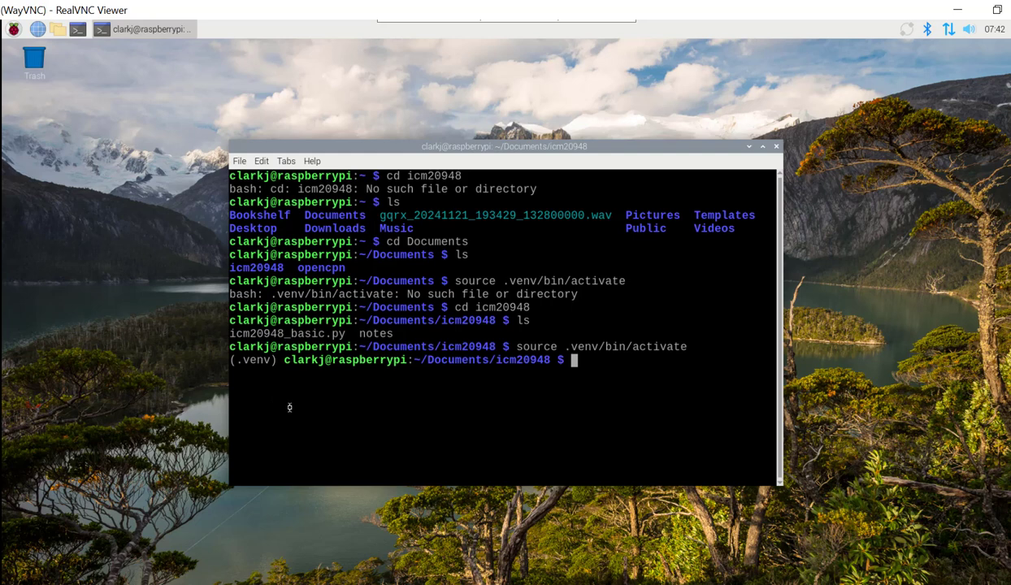
Step: Start the sensor script with python3 icm20948_basic.py
text(python3 icm20948_basic.py)
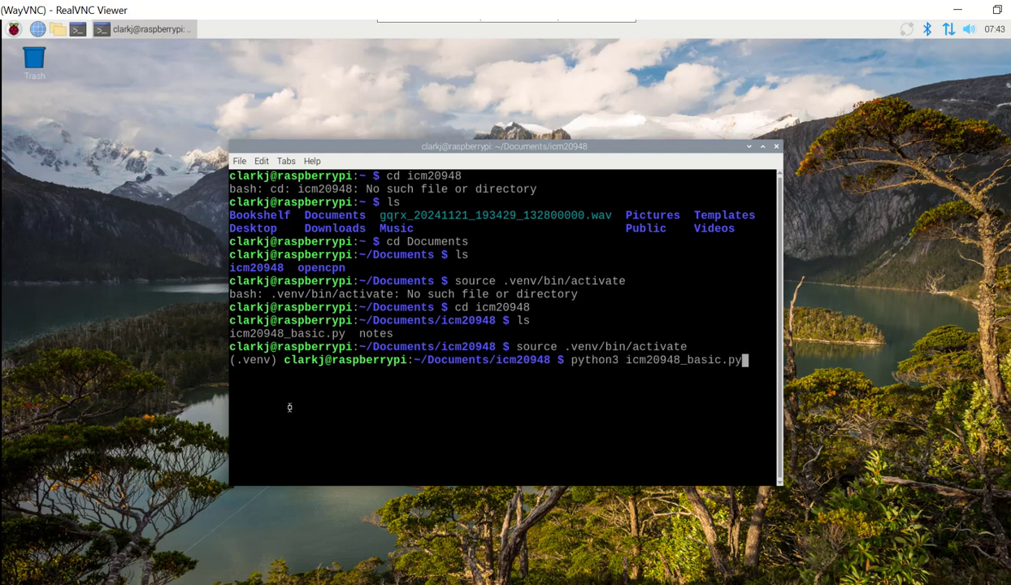
key(Return)
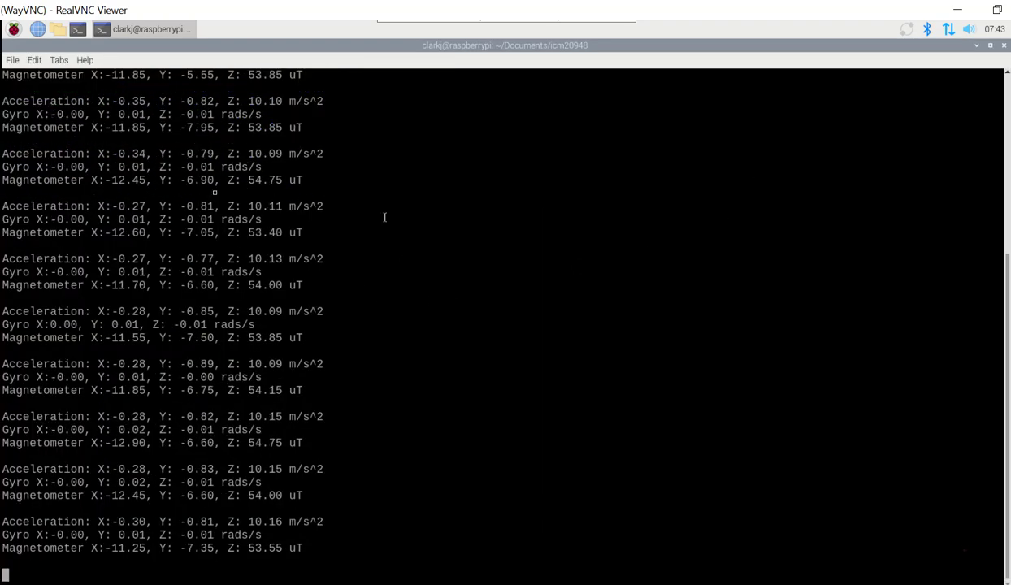
Step: Scroll through the streaming acceleration, gyro and magnetometer readings
scroll(down, 3)
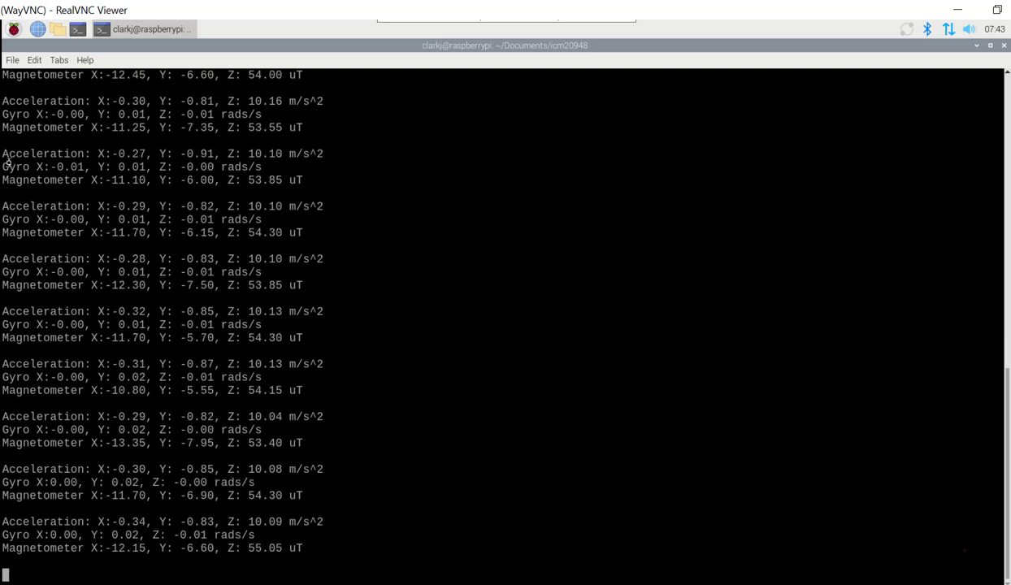
scroll(down, 3)
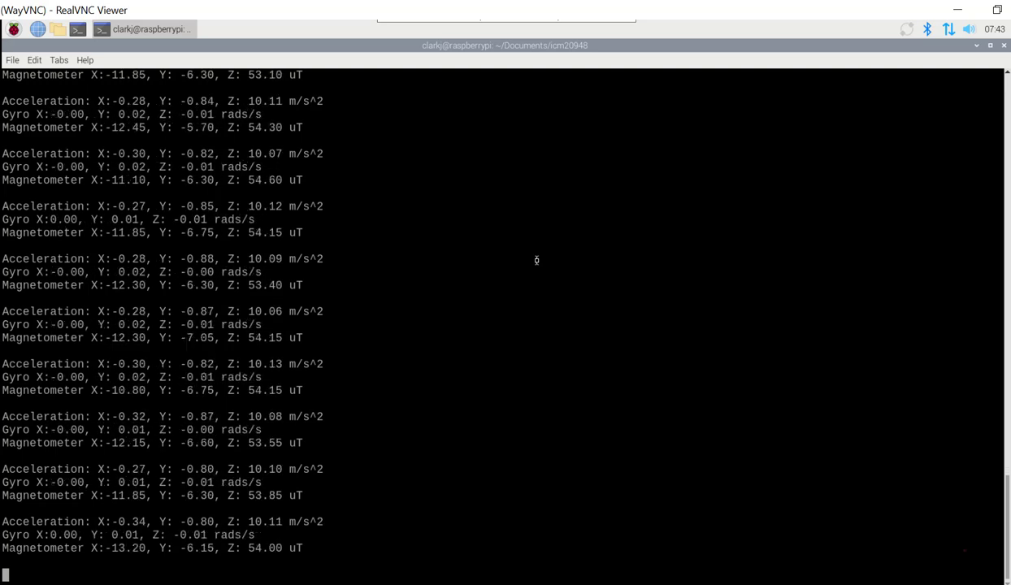
scroll(down, 3)
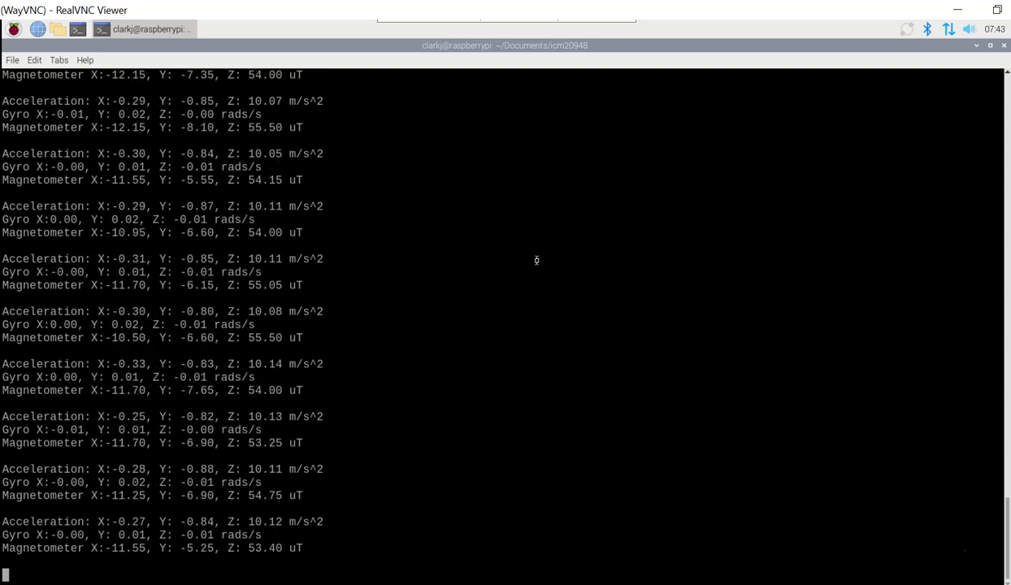
scroll(down, 3)
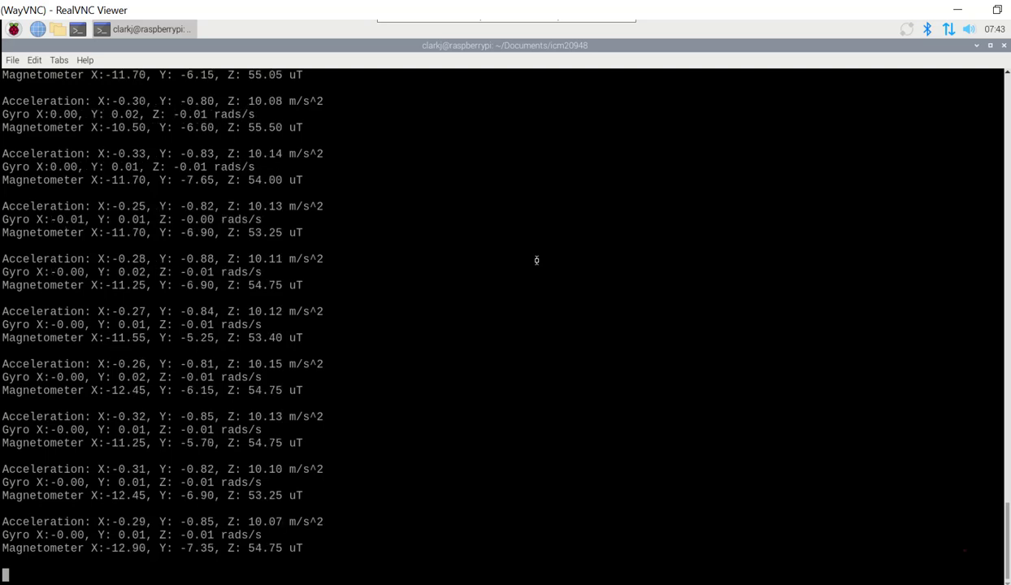
scroll(down, 3)
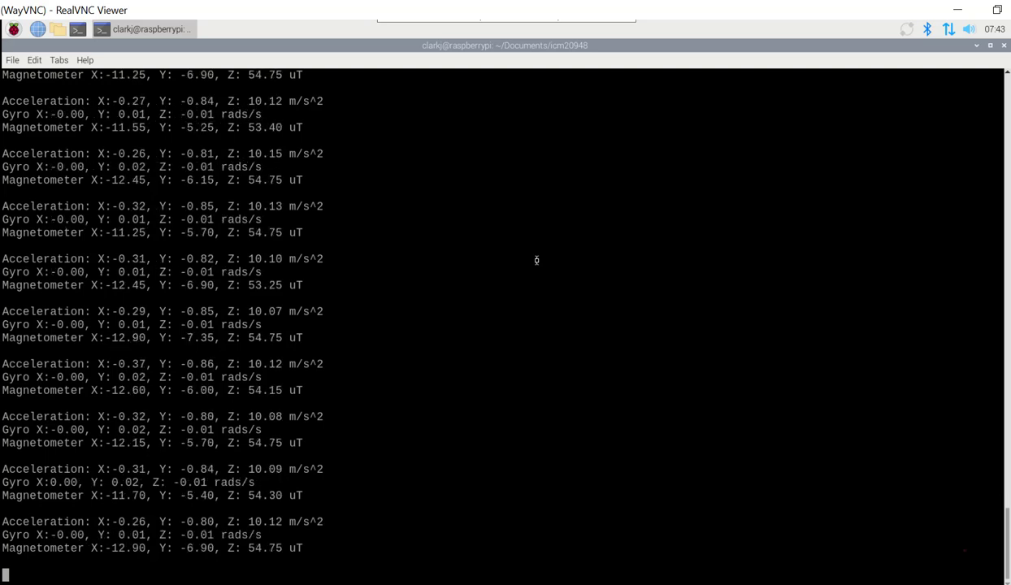